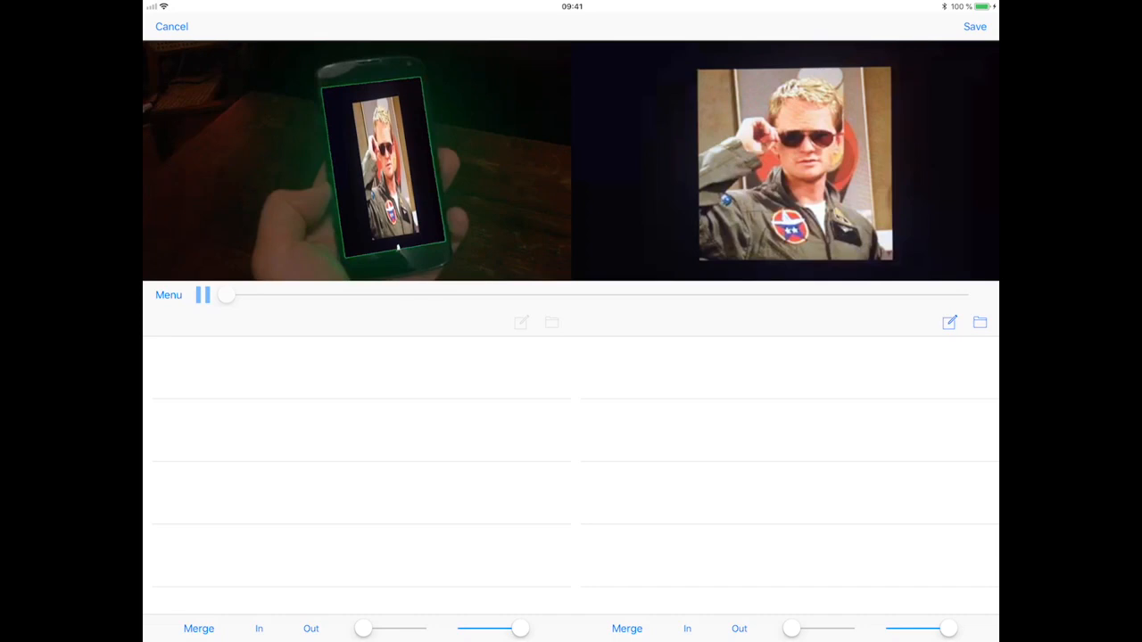
- Enable sketching on the prototype view and start recording the session
left_click(783, 158)
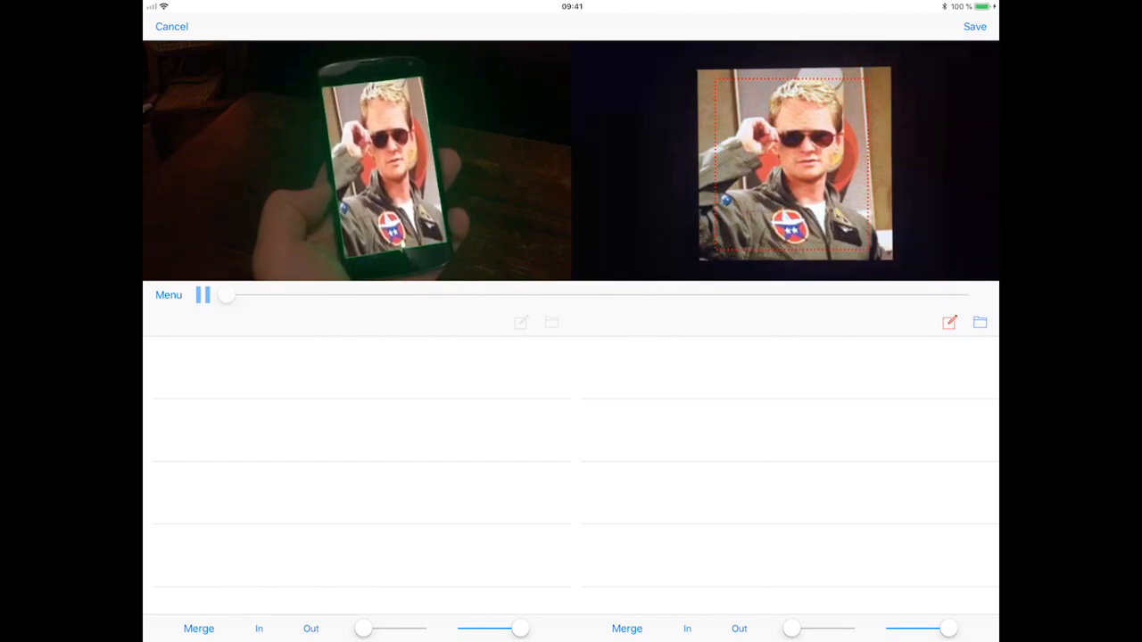
left_click(204, 294)
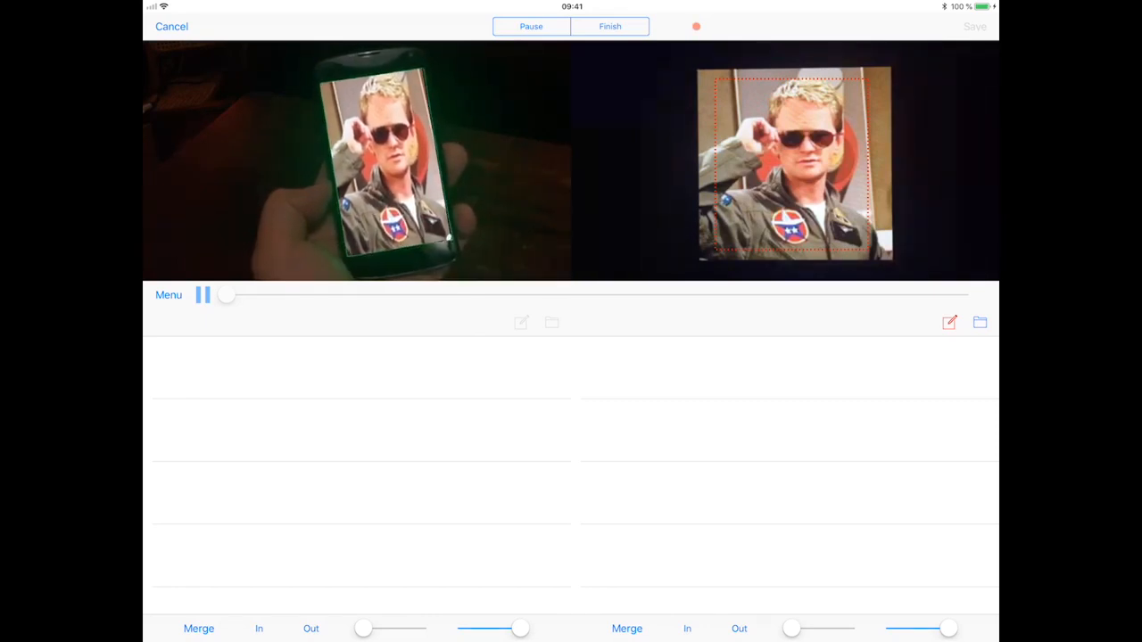
- Finish the take so the dual-view recording becomes playable
left_click(610, 27)
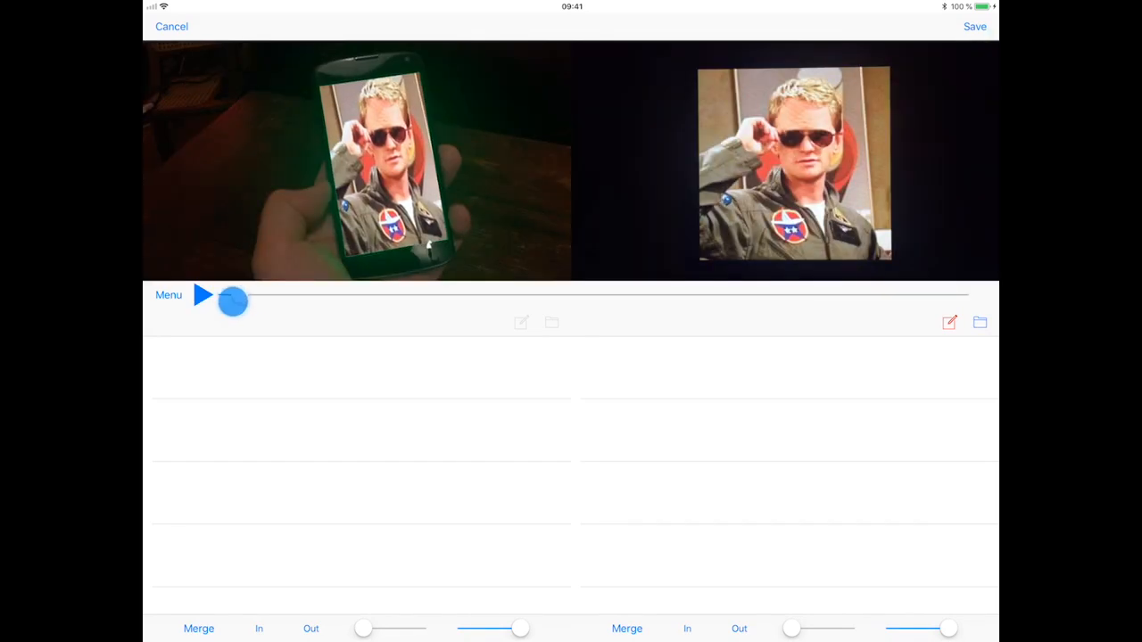
- Scrub later in the recording and draw the orange, light blue and blue gesture sketches (Sketch 1–3)
left_click_drag(232, 300, 361, 293)
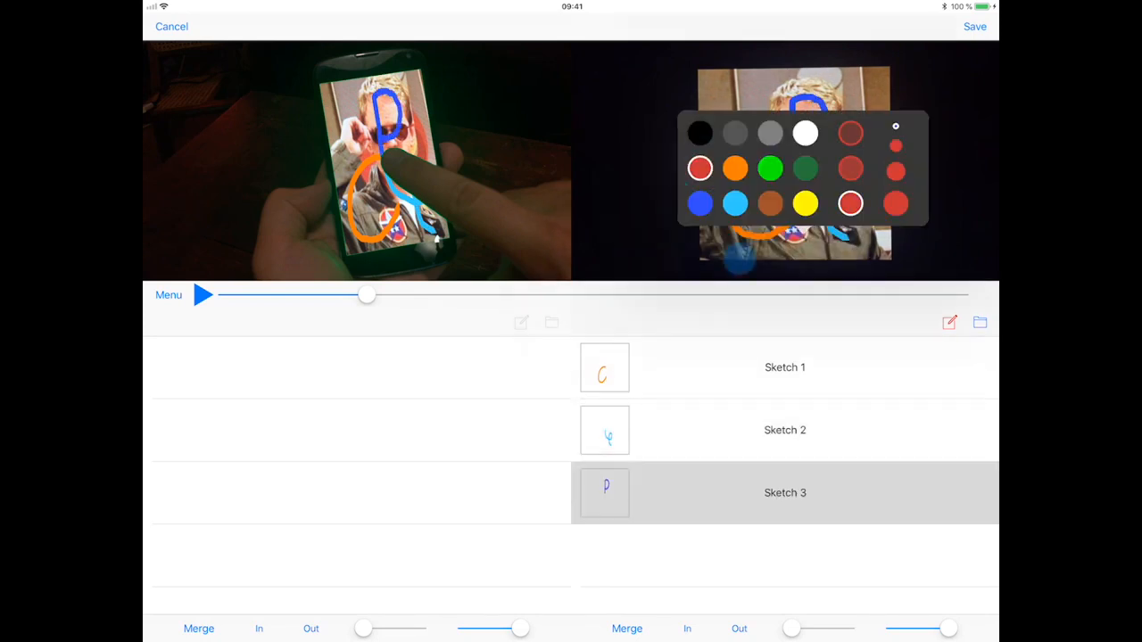
left_click(203, 296)
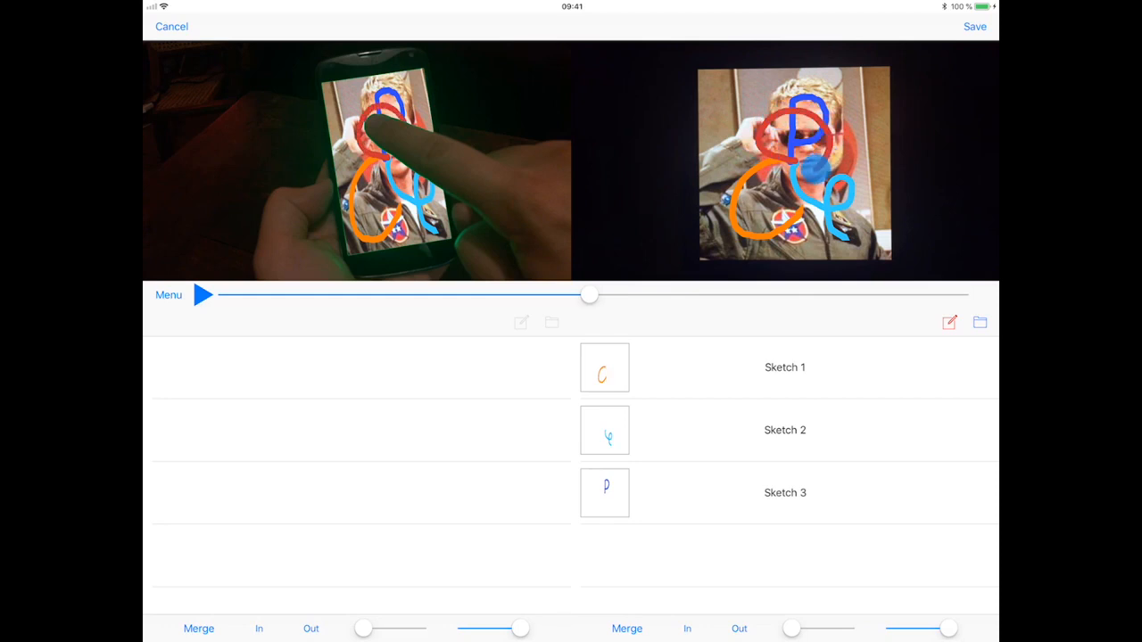
- Add the red Sketch 4, replay the sketched recording, pause and scrub through the sketches
left_click(203, 296)
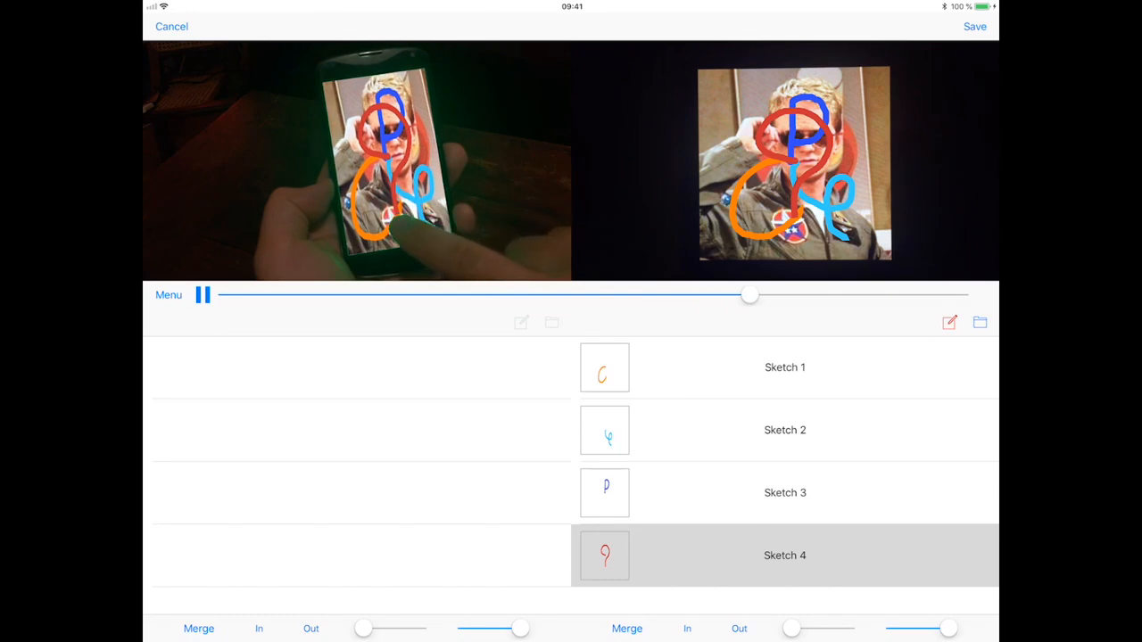
left_click(204, 294)
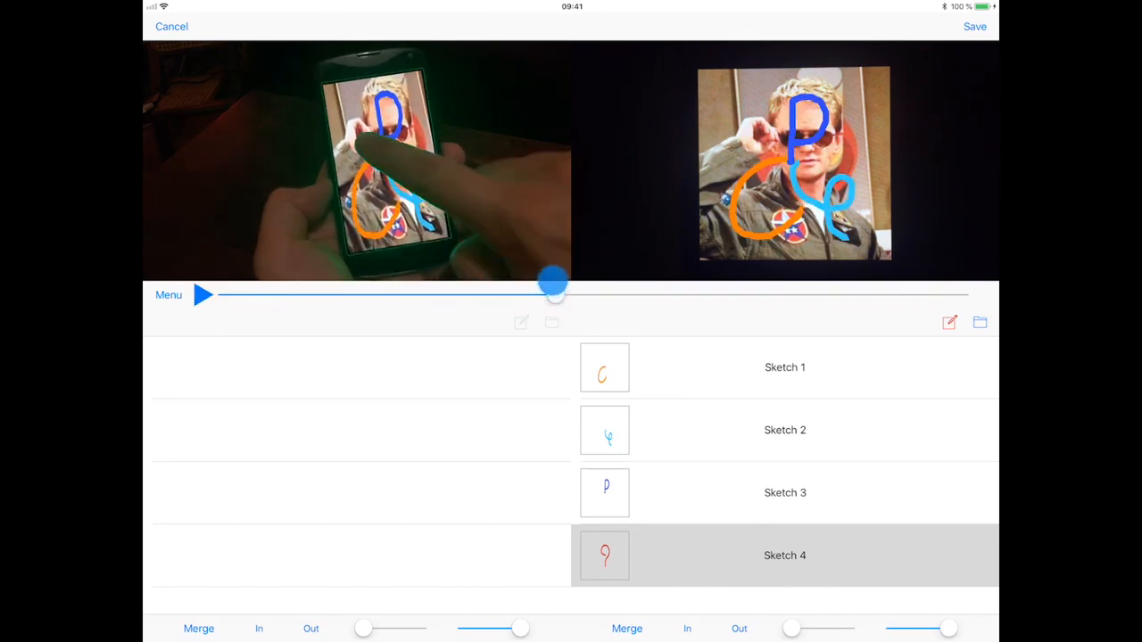
left_click_drag(553, 282, 735, 282)
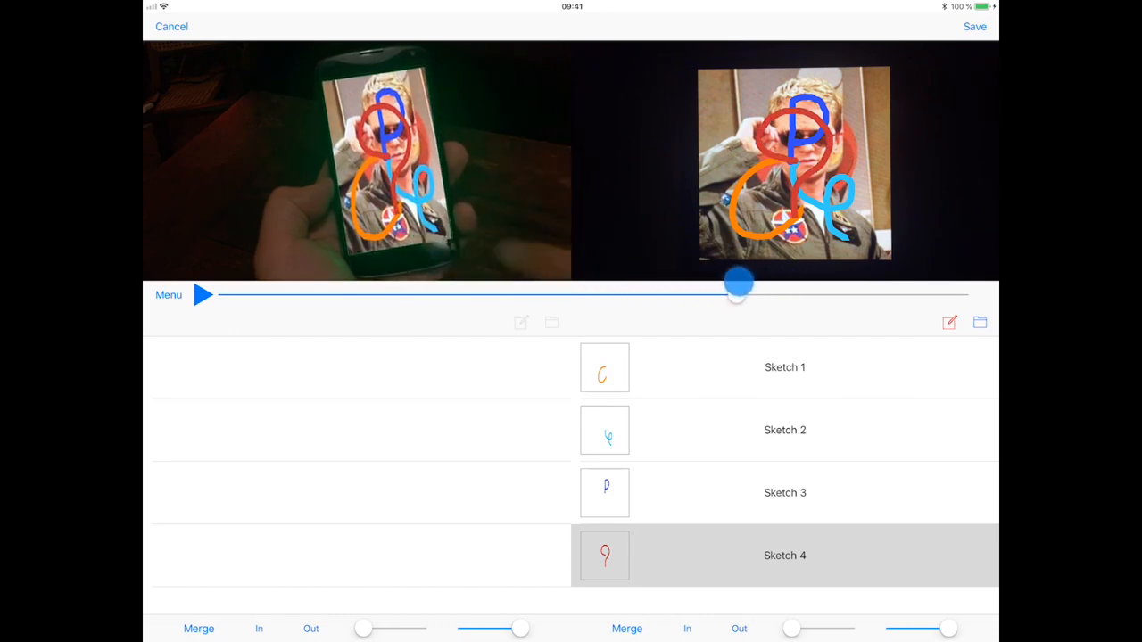
left_click_drag(737, 284, 471, 307)
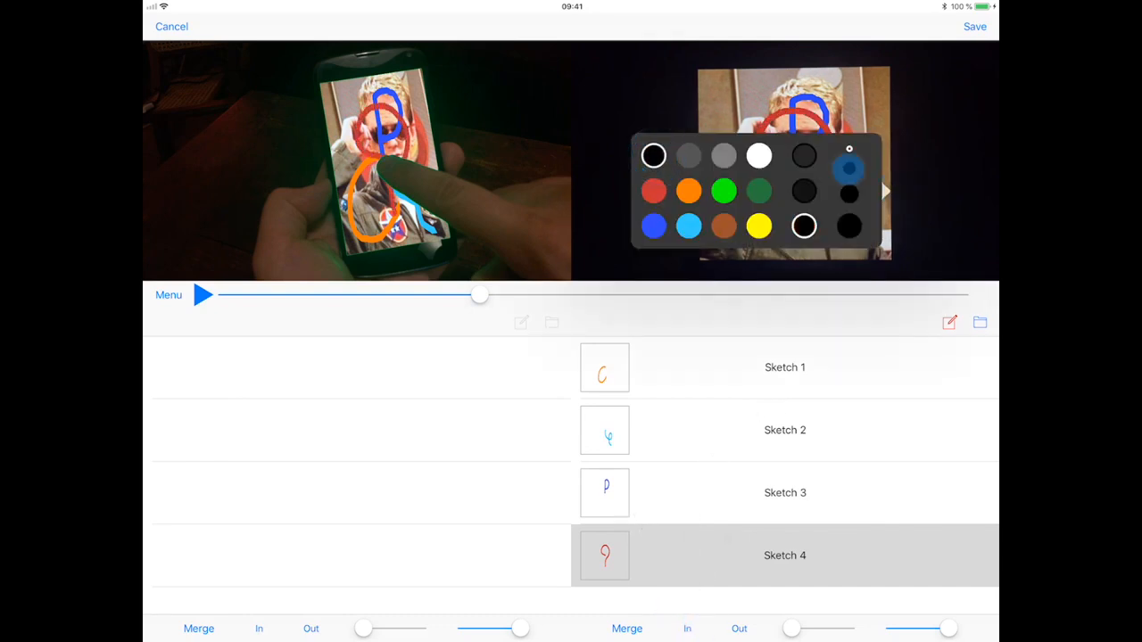
- Draw a black fifth gesture sketch over the recording and scrub back to an earlier point
left_click(167, 294)
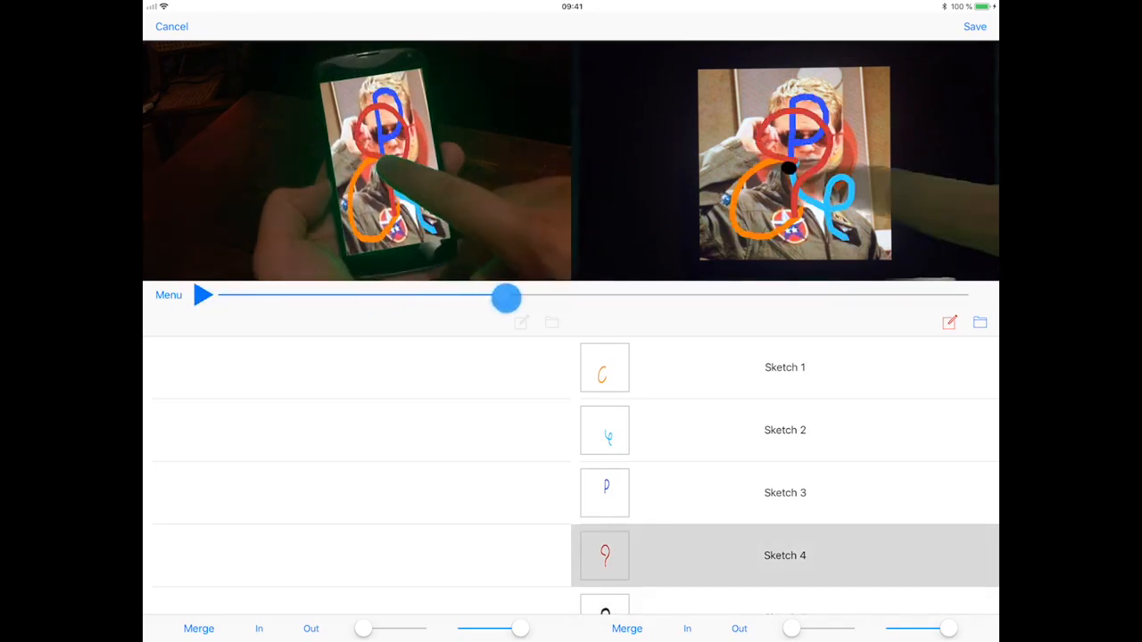
left_click_drag(507, 296, 446, 296)
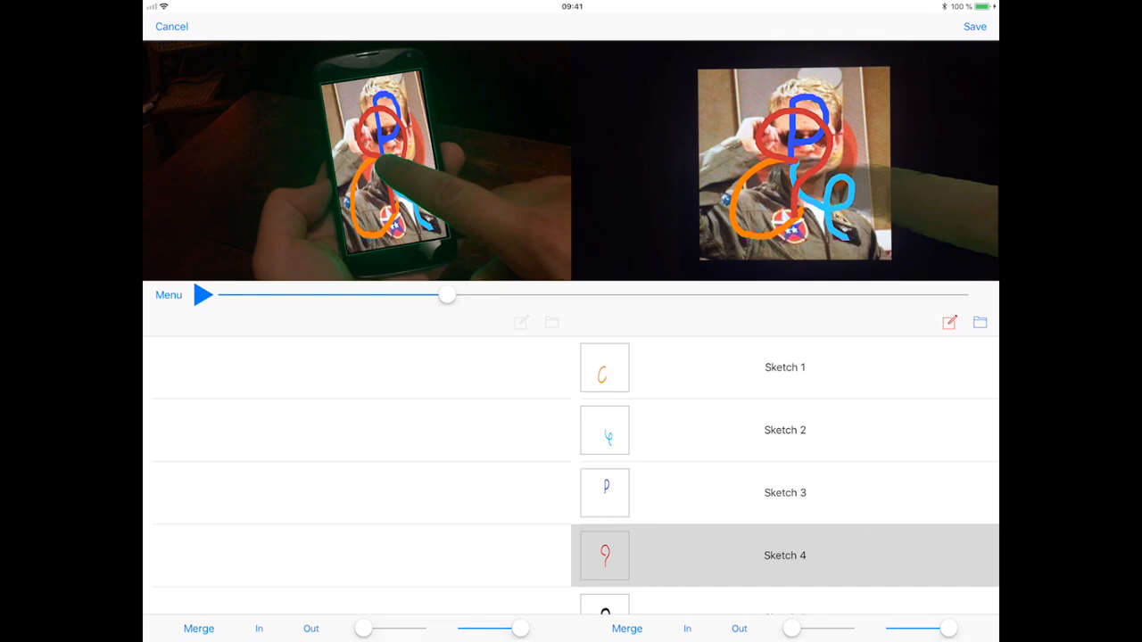
- Scrub to Sketches 1–3 and play them back with the black stroke-end guide on the prototype view
left_click(204, 295)
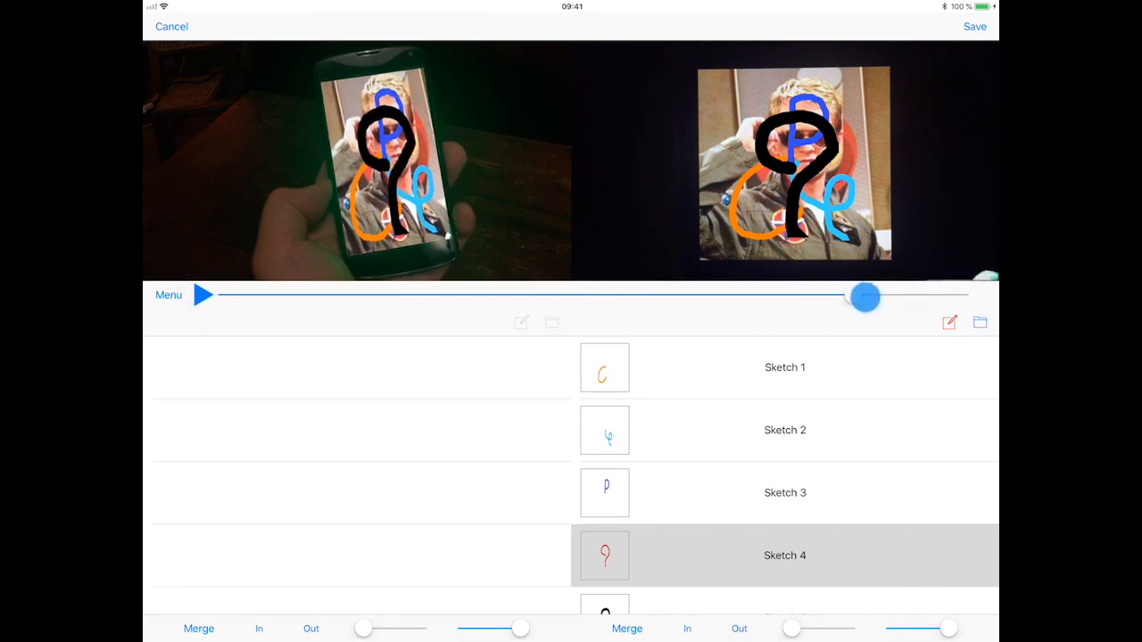
left_click_drag(863, 296, 544, 302)
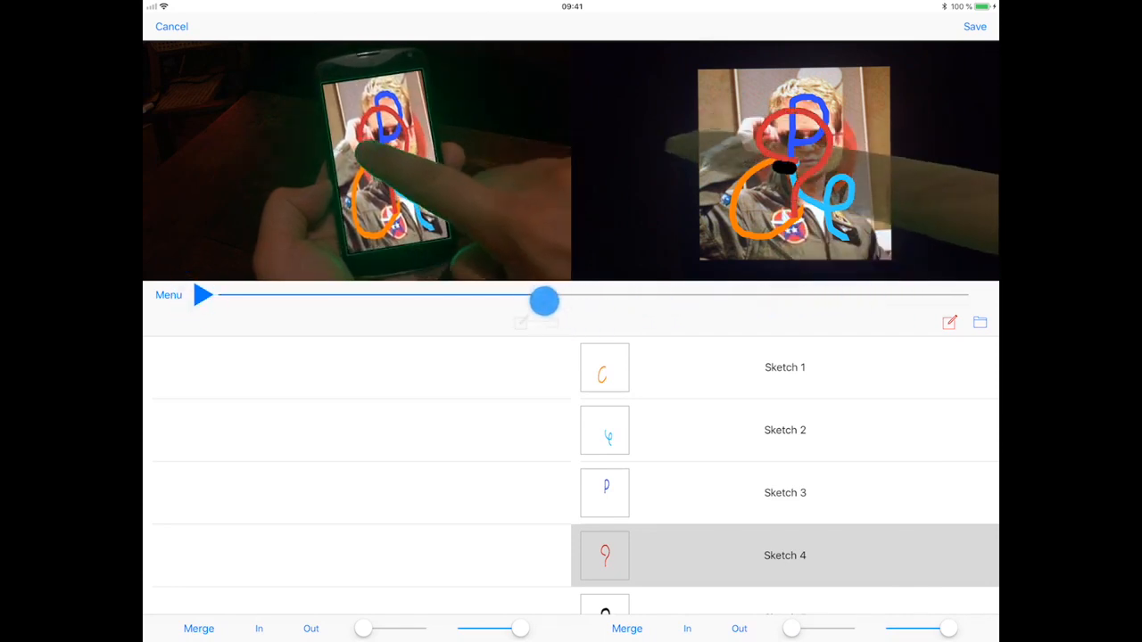
left_click_drag(544, 302, 466, 296)
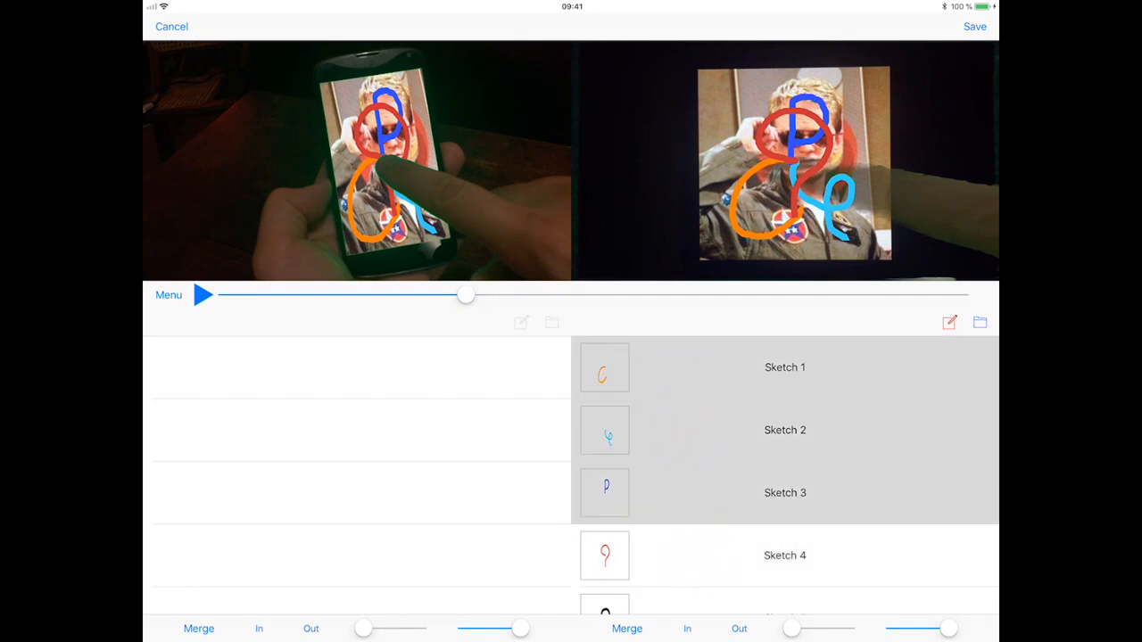
left_click(204, 295)
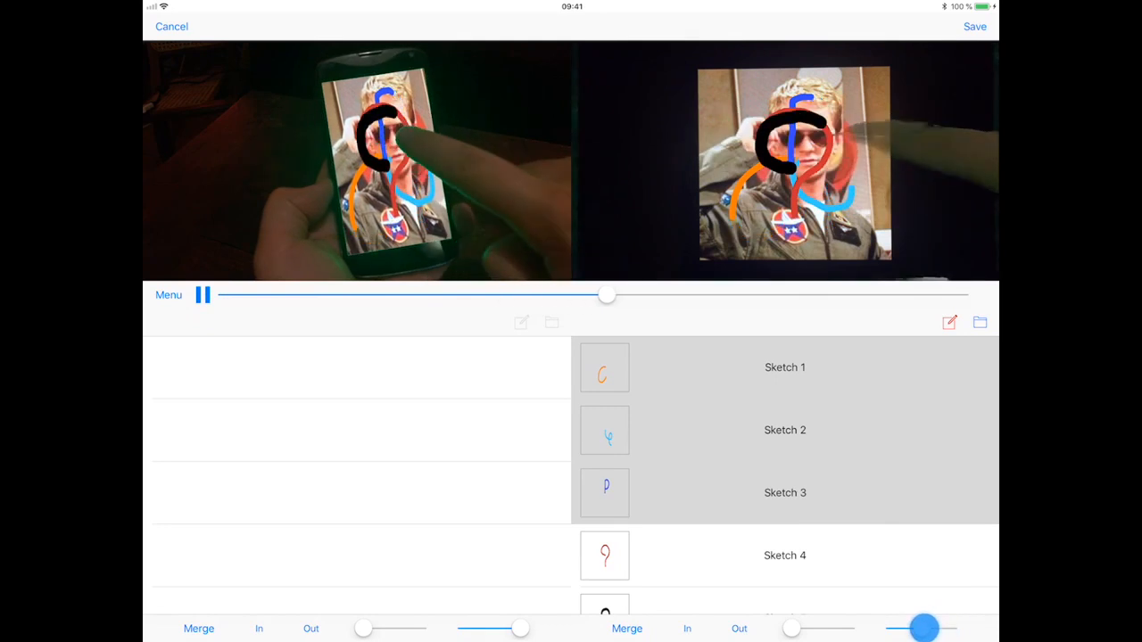